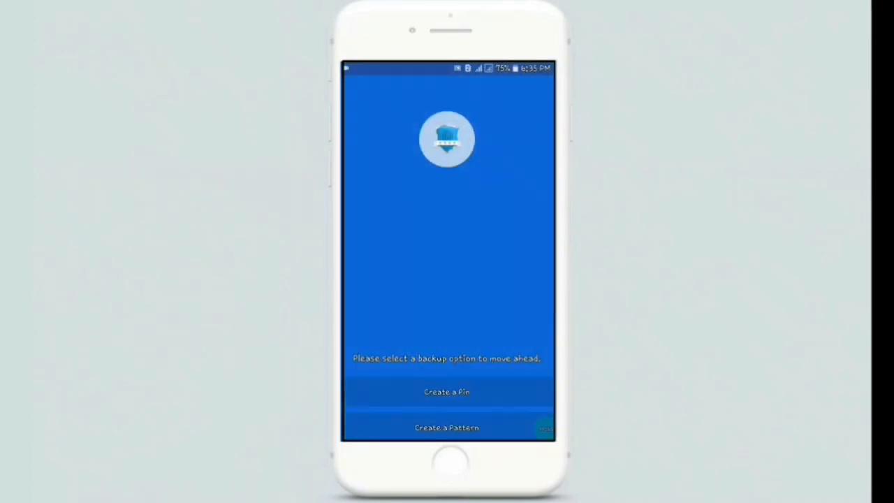
Create and confirm a backup PIN, then accept the suggested recovery email
{"action": "left_click", "coordinate": [446, 391]}
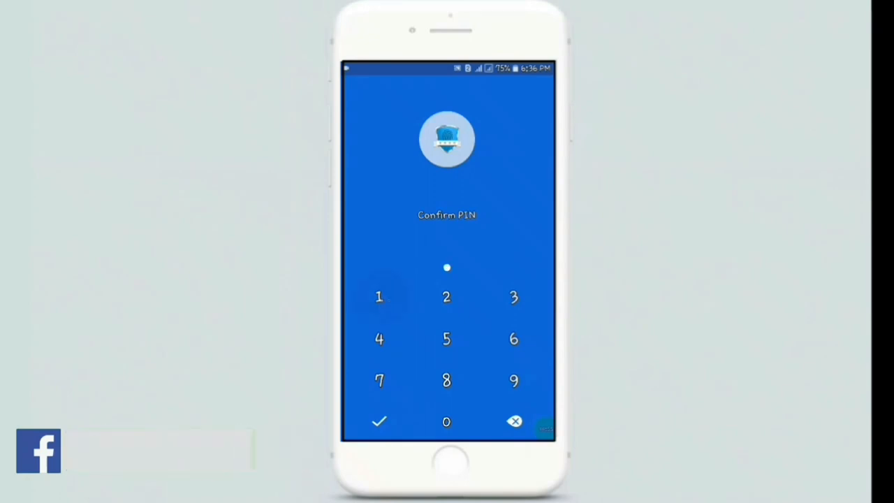
{"action": "left_click", "coordinate": [378, 422]}
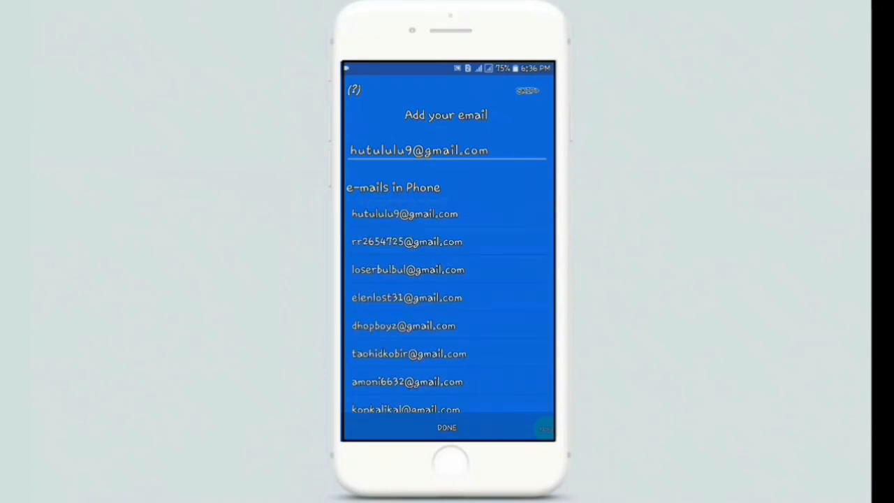
{"action": "left_click", "coordinate": [447, 427]}
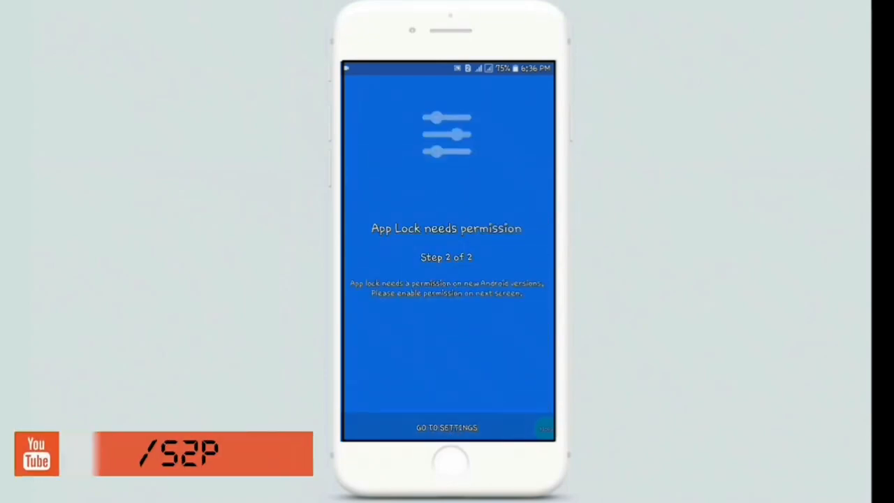
Allow usage tracking for App Lock in Android's usage data access settings and return
{"action": "left_click", "coordinate": [447, 427]}
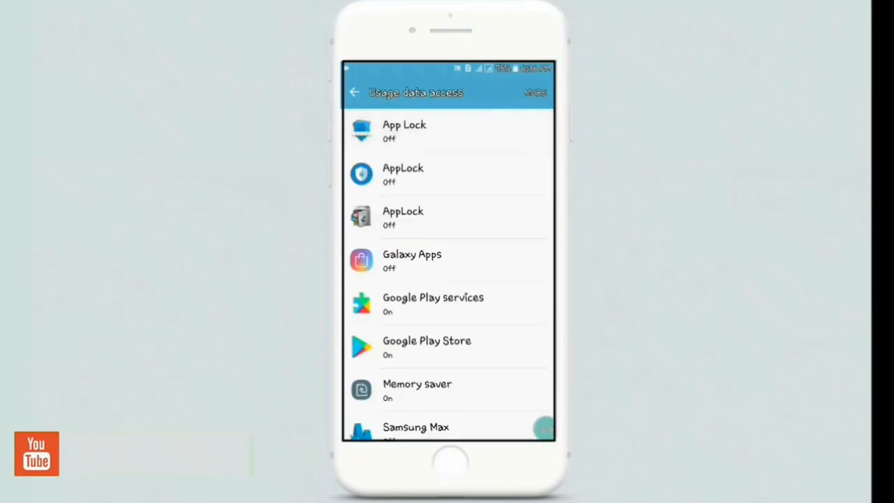
{"action": "left_click", "coordinate": [404, 131]}
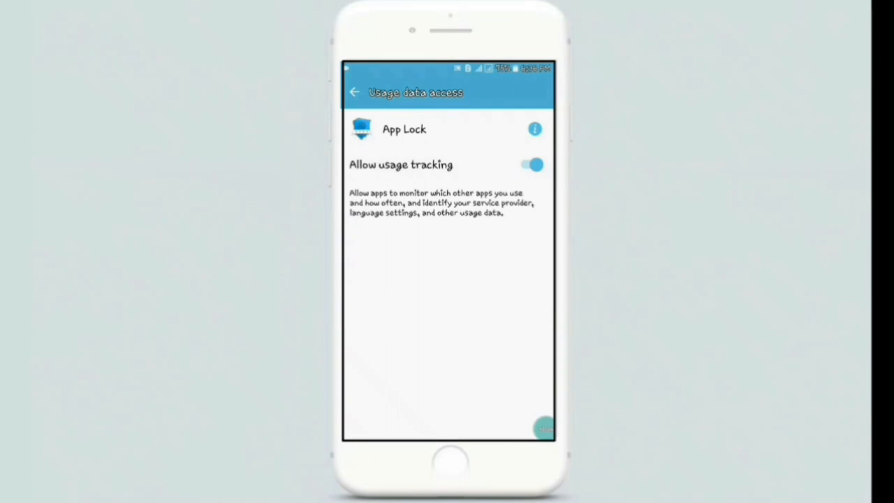
{"action": "left_click", "coordinate": [355, 92]}
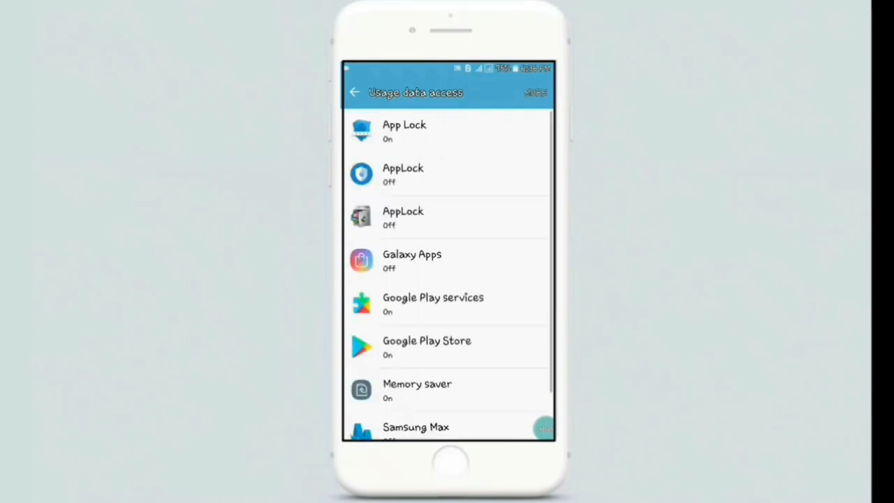
{"action": "left_click", "coordinate": [405, 132]}
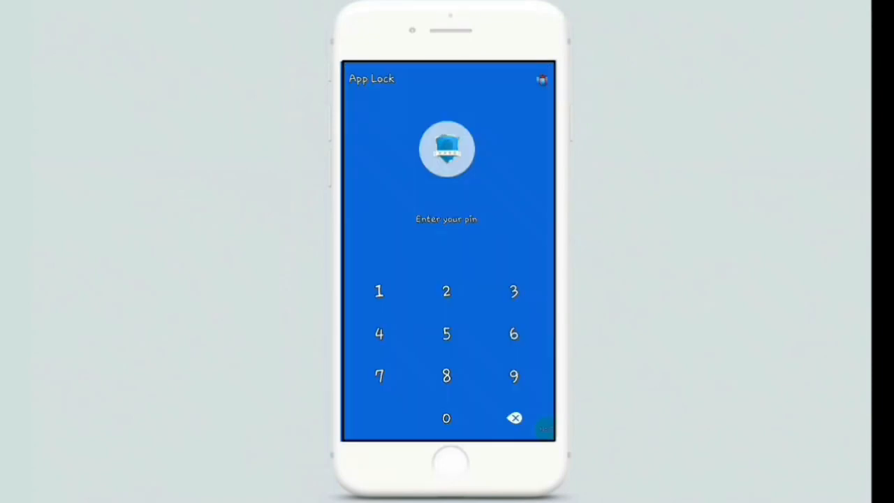
Unlock App Lock with the PIN and mark Google Play Store as locked
{"action": "left_click", "coordinate": [380, 292]}
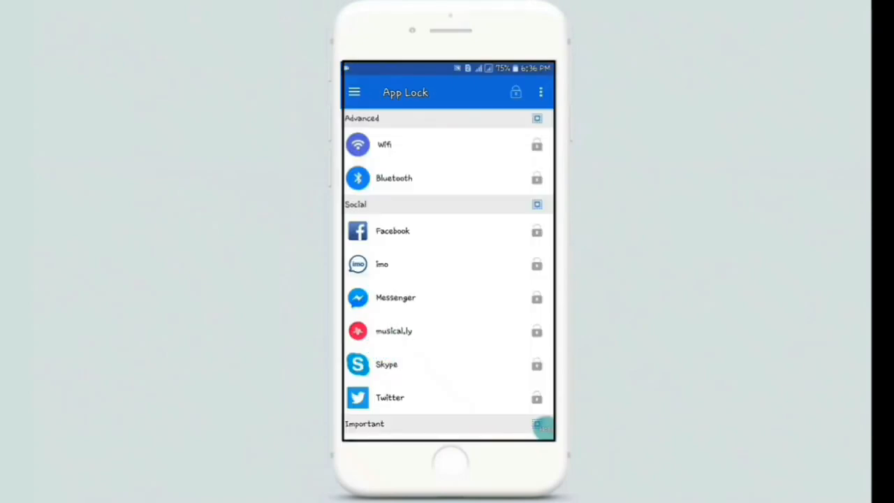
{"action": "scroll", "scroll_direction": "down", "scroll_amount": 3}
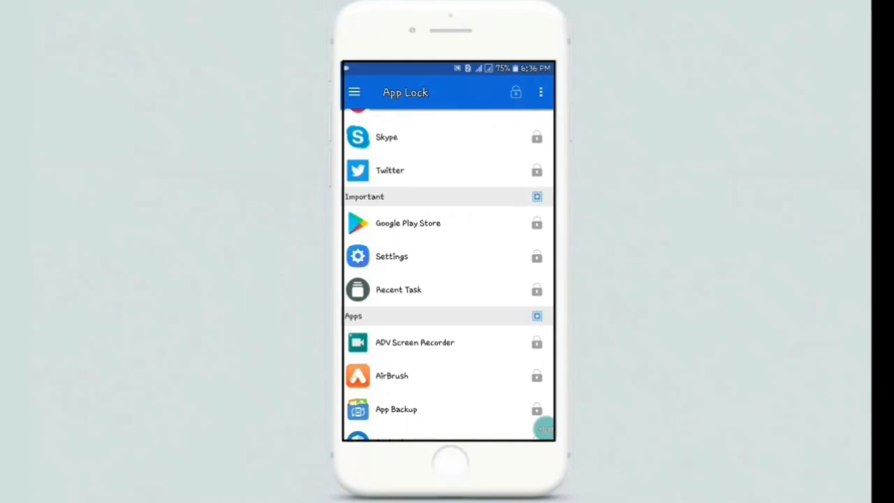
{"action": "left_click", "coordinate": [535, 223]}
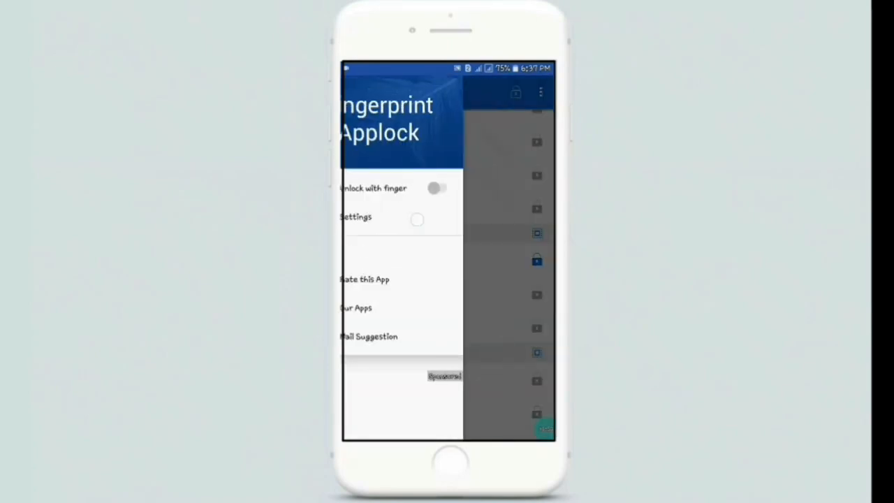
Turn on Fingerprint Simulator in App Lock settings and dismiss its how-to screen
{"action": "left_click", "coordinate": [355, 216]}
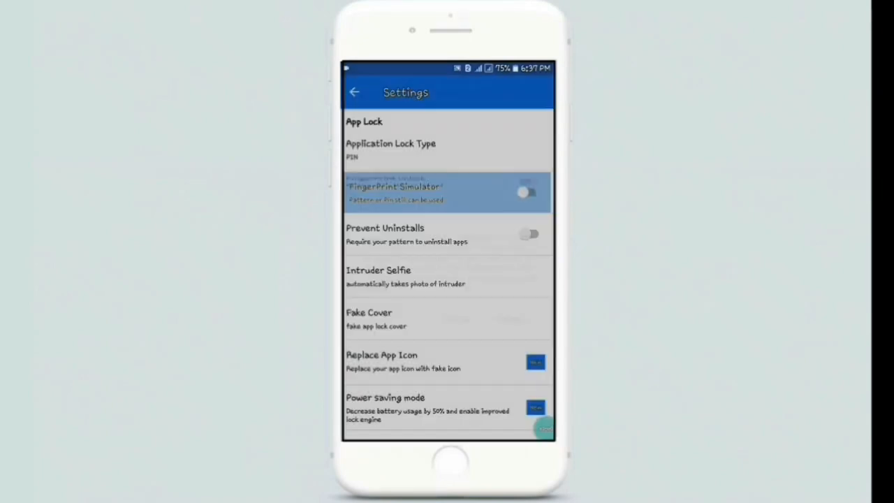
{"action": "left_click", "coordinate": [421, 193]}
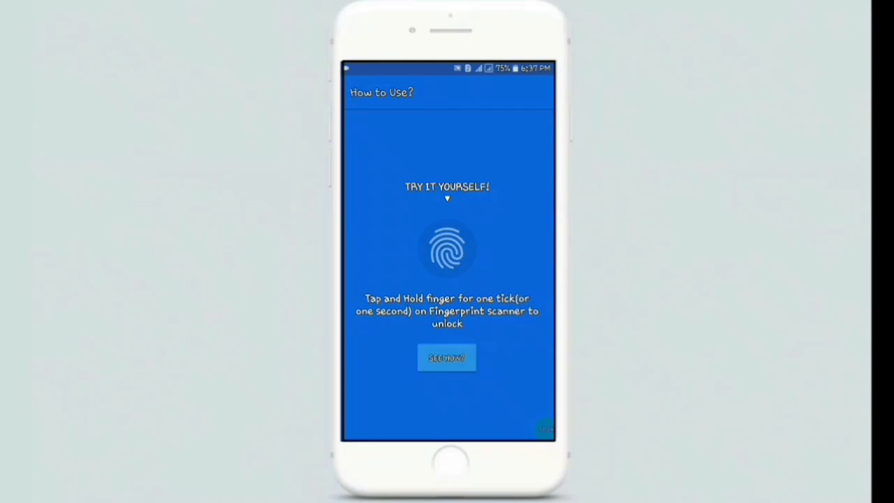
{"action": "left_click", "coordinate": [446, 249]}
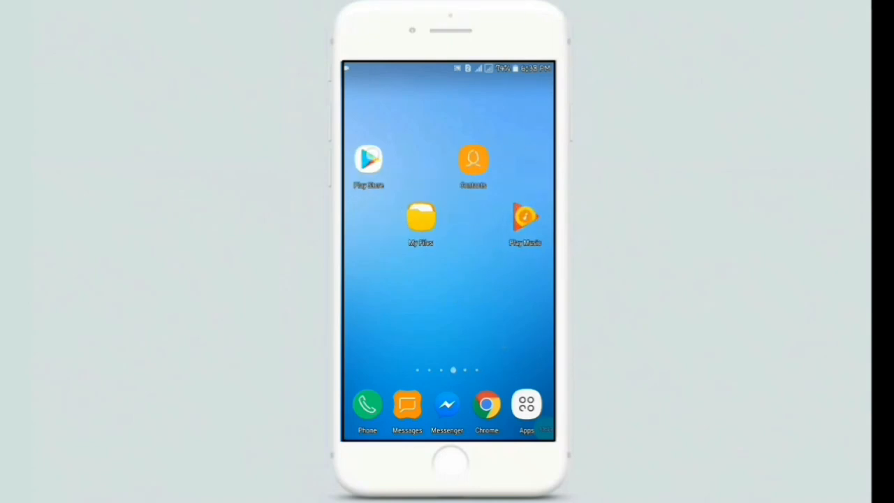
Launch Google Play Store and unlock it with the simulated fingerprint hold
{"action": "left_click", "coordinate": [369, 159]}
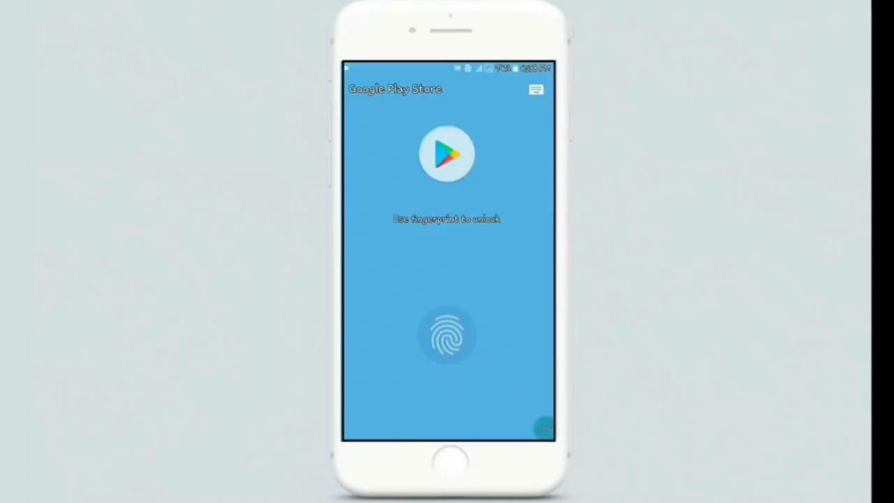
{"action": "left_click", "coordinate": [504, 285]}
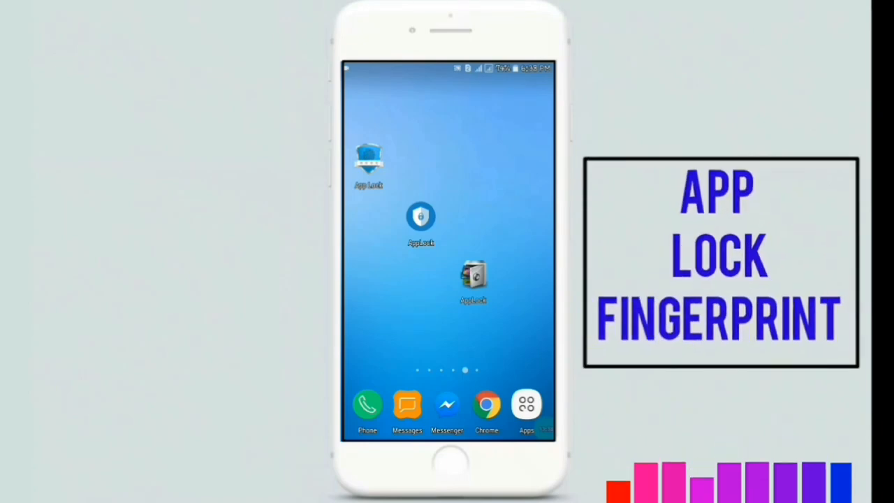
Launch the second AppLock app and set a 4-digit PIN, entering it twice
{"action": "left_click", "coordinate": [419, 218]}
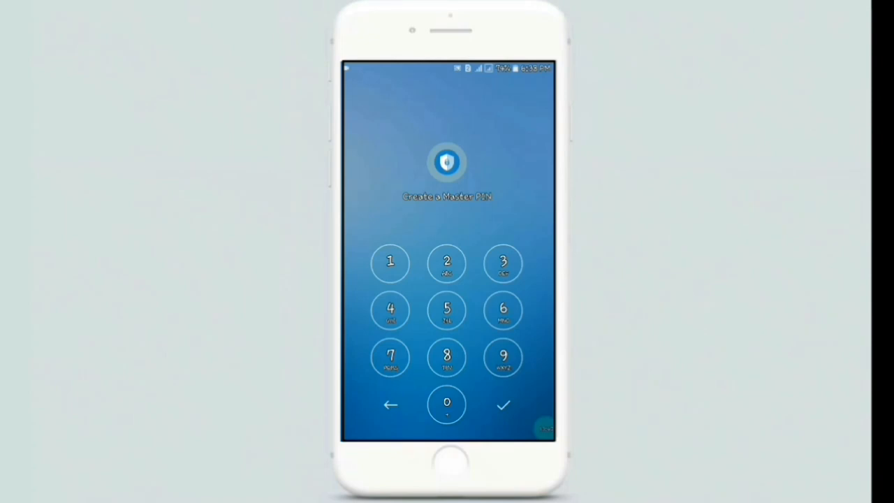
{"action": "left_click", "coordinate": [390, 310]}
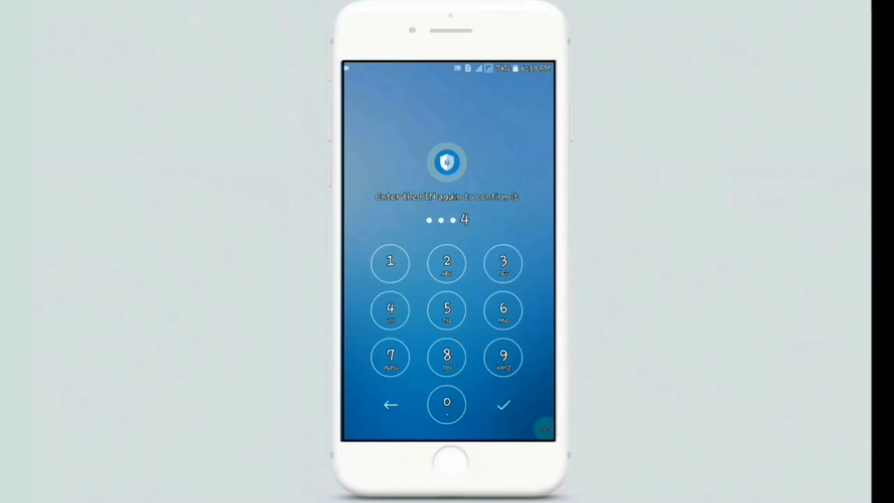
{"action": "left_click", "coordinate": [503, 405]}
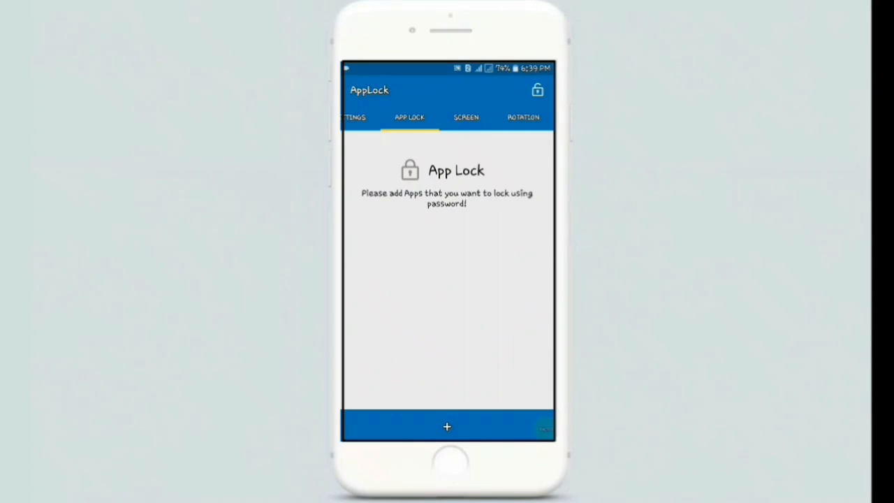
Browse the app picker without locking anything, then view the SETTINGS tab's password and advanced options
{"action": "left_click", "coordinate": [447, 428]}
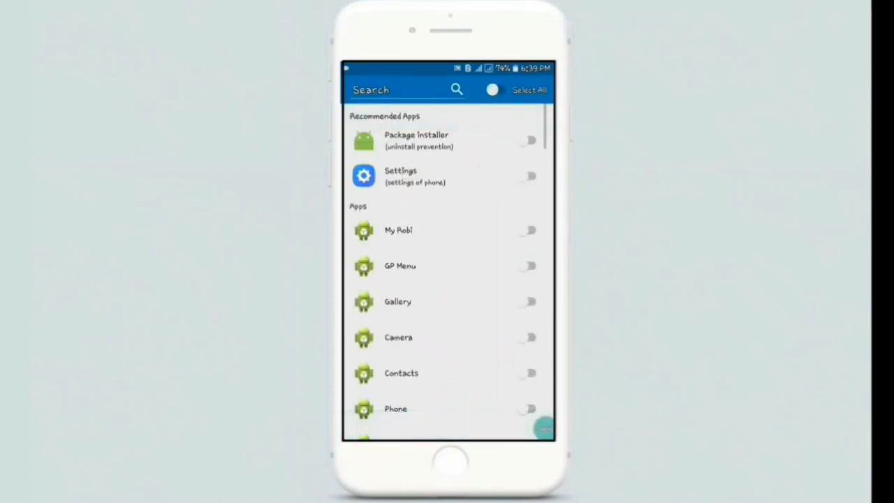
{"action": "scroll", "scroll_direction": "down", "scroll_amount": 3}
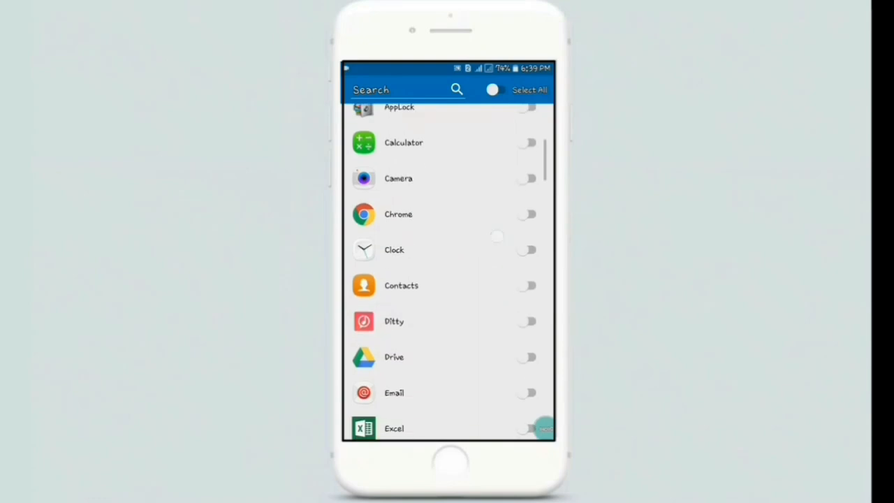
{"action": "scroll", "scroll_direction": "down", "scroll_amount": 3}
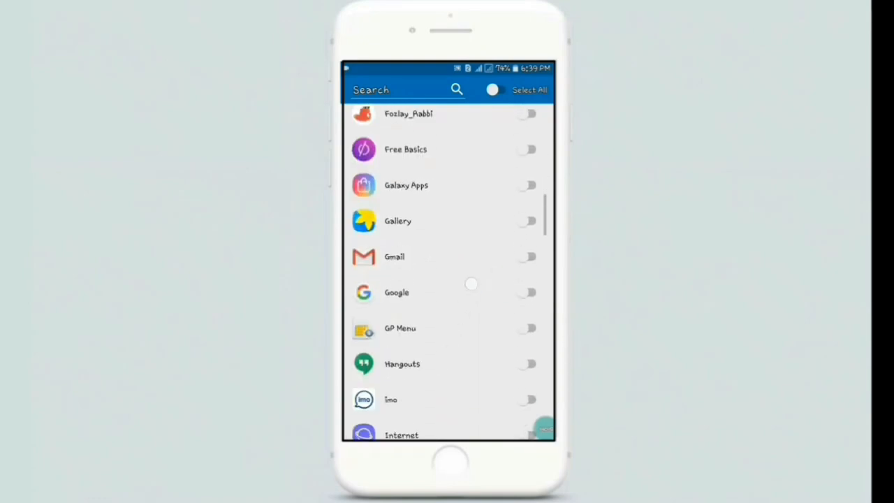
{"action": "scroll", "scroll_direction": "down", "scroll_amount": 3}
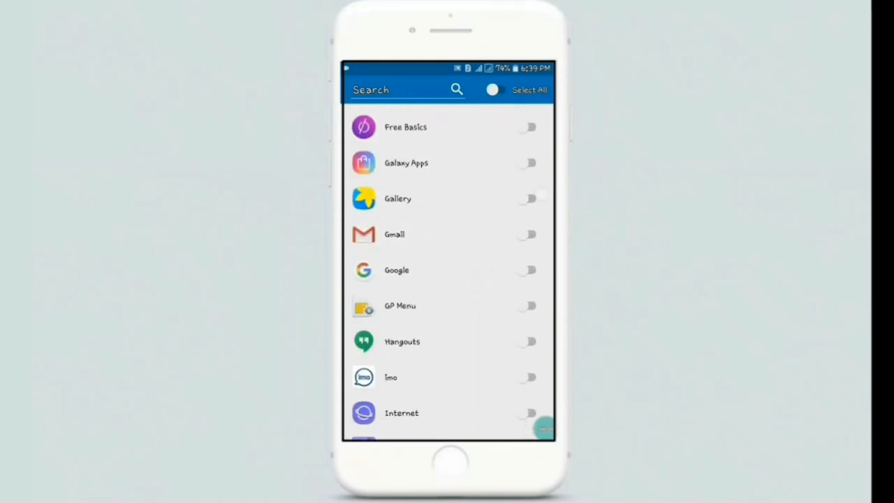
{"action": "left_click", "coordinate": [528, 198]}
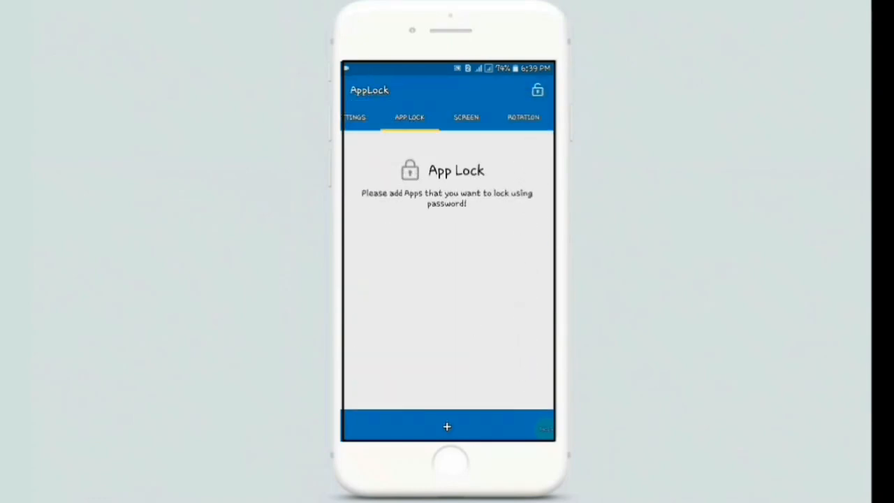
{"action": "left_click", "coordinate": [356, 117]}
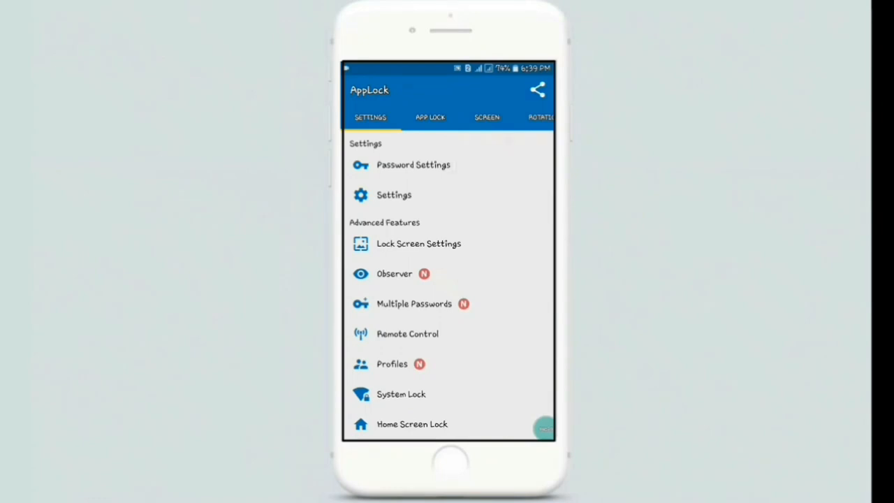
Change Lock Type to Gesture under Password Settings and confirm an L-shaped unlock gesture
{"action": "left_click", "coordinate": [411, 165]}
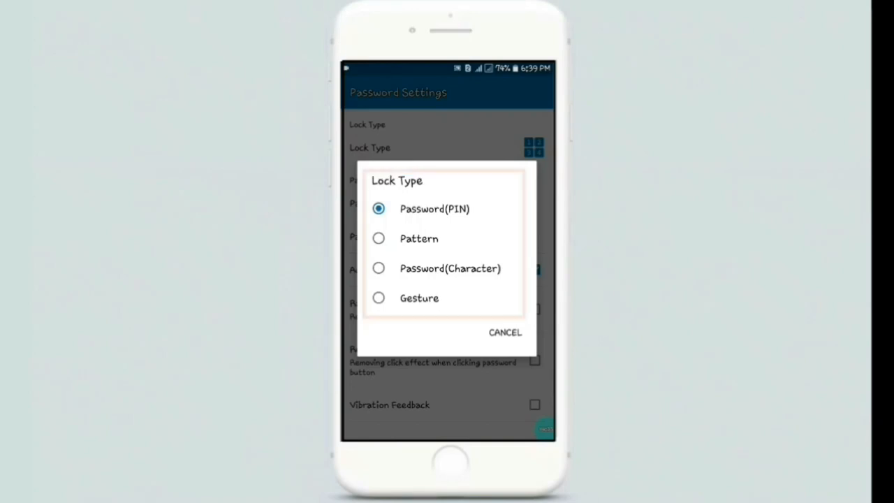
{"action": "left_click", "coordinate": [419, 299]}
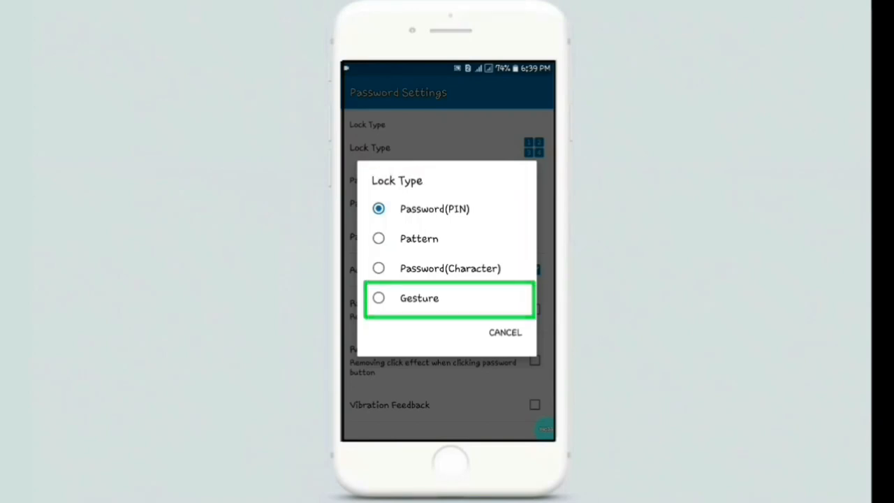
{"action": "left_click", "coordinate": [417, 299]}
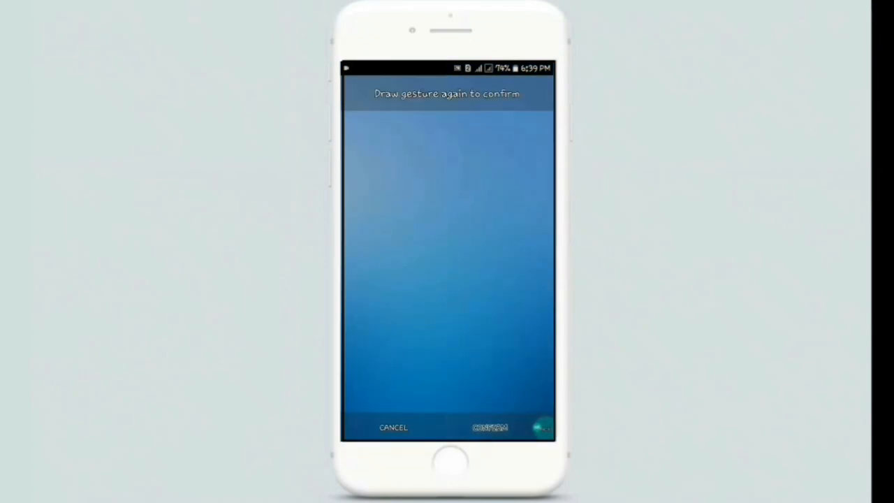
{"action": "left_click_drag", "start_coordinate": [444, 226], "coordinate": [537, 342]}
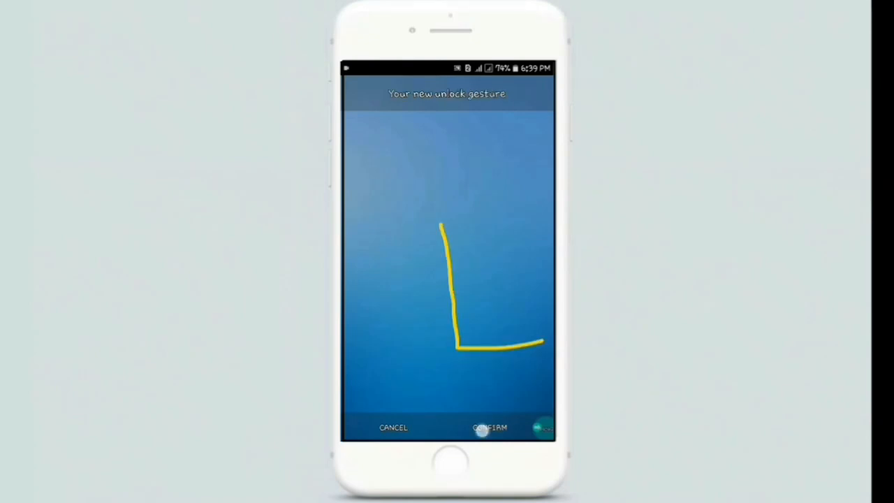
{"action": "left_click", "coordinate": [489, 428]}
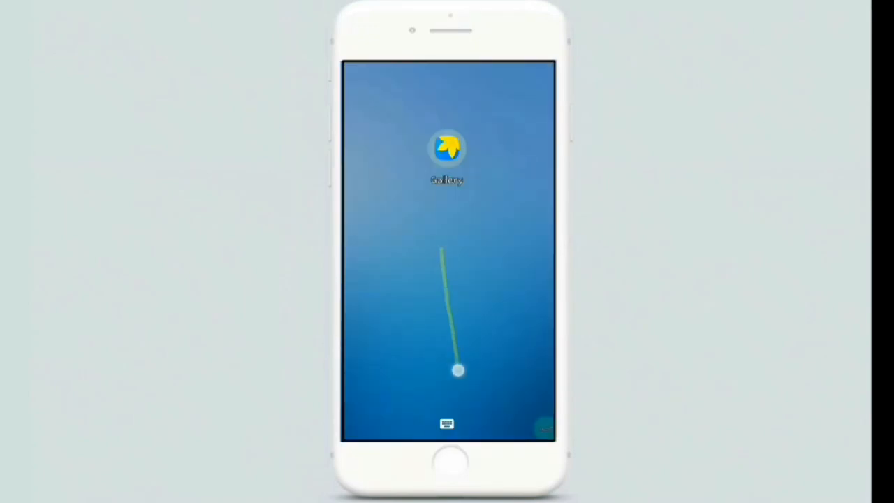
Return to the home screen after unlocking Gallery with the L gesture
{"action": "left_click", "coordinate": [447, 148]}
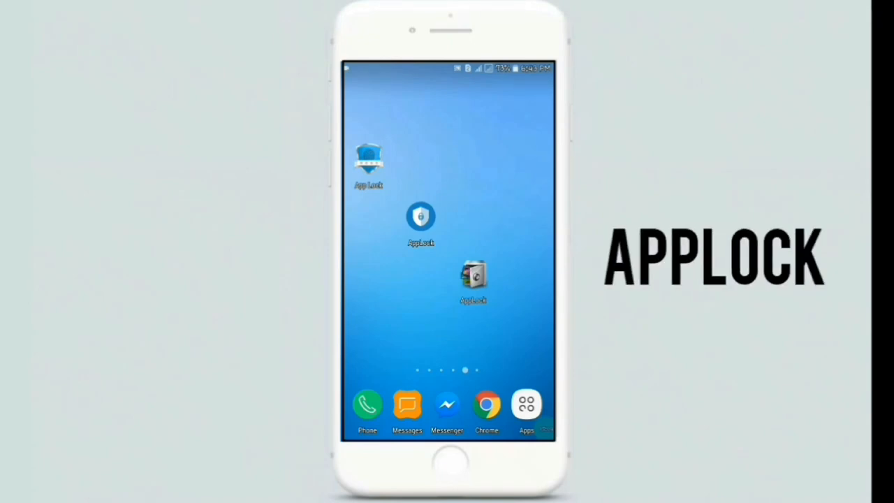
Launch the third AppLock app and draw its unlock pattern twice to set it
{"action": "left_click", "coordinate": [472, 282]}
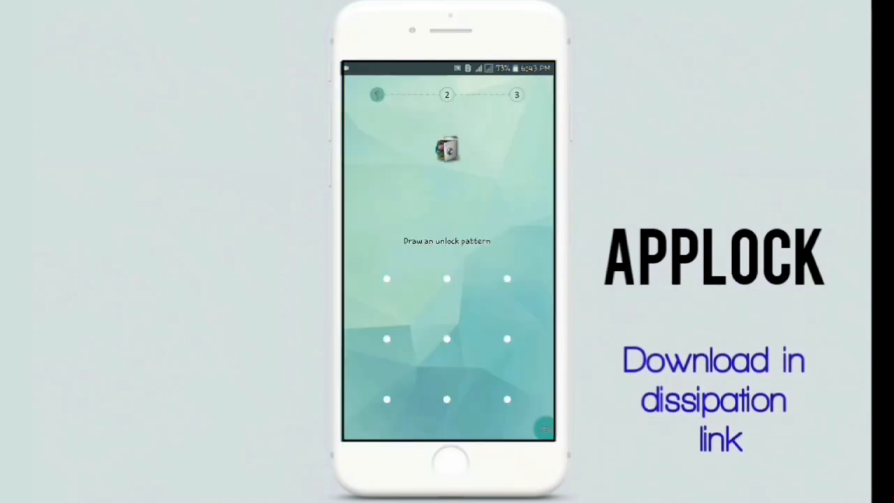
{"action": "left_click_drag", "start_coordinate": [386, 279], "coordinate": [507, 339]}
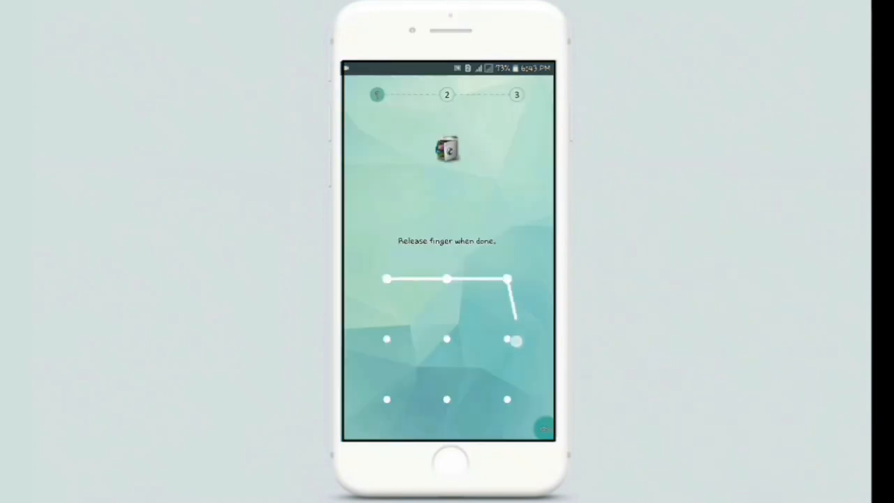
{"action": "left_click_drag", "start_coordinate": [506, 340], "coordinate": [506, 400]}
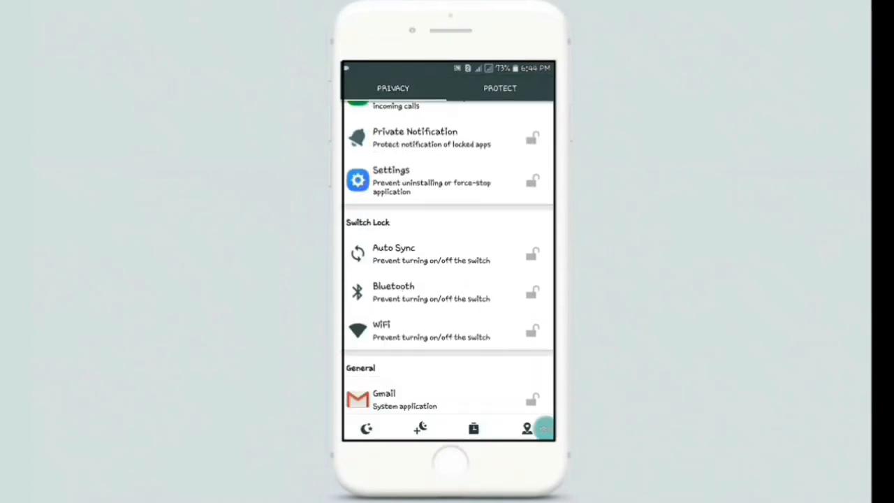
Permit AppLock's usage access from the Privacy list prompt
{"action": "scroll", "scroll_direction": "down", "scroll_amount": 3}
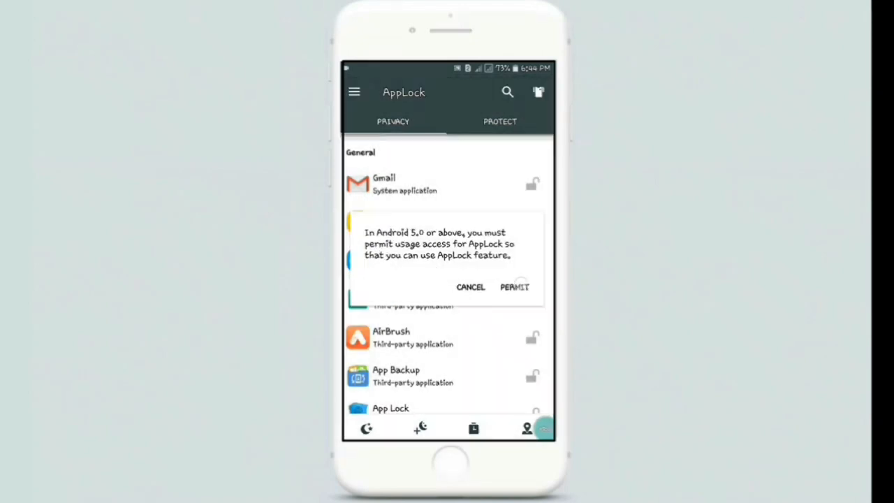
{"action": "left_click", "coordinate": [514, 288]}
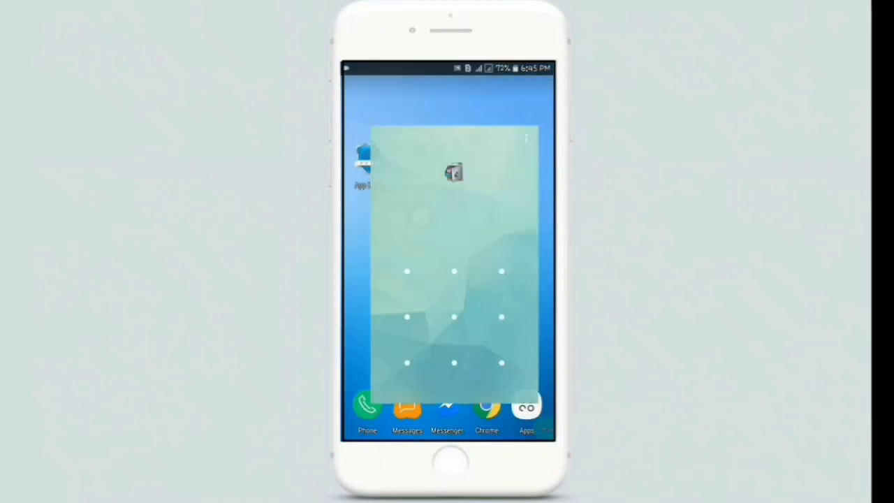
Draw the unlock pattern to get past the AppLock screen
{"action": "left_click_drag", "start_coordinate": [385, 268], "coordinate": [506, 389]}
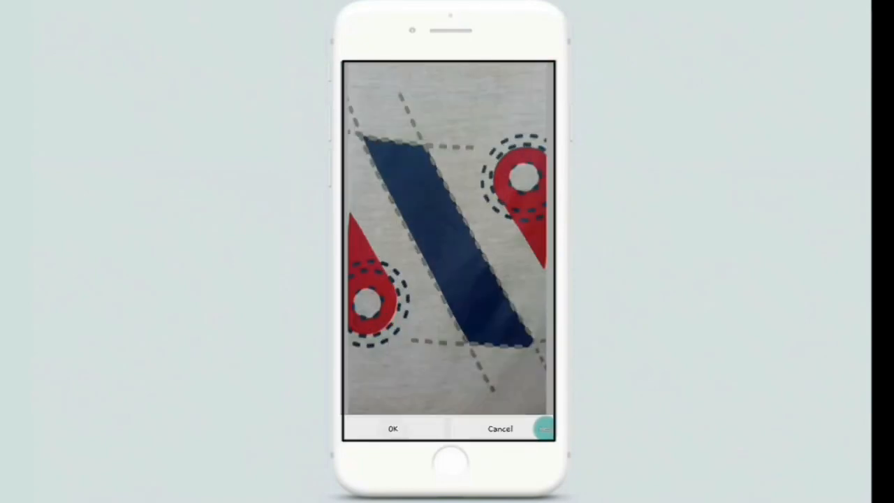
Accept the cropped photo as the lock background and return to the Protect settings
{"action": "left_click", "coordinate": [393, 429]}
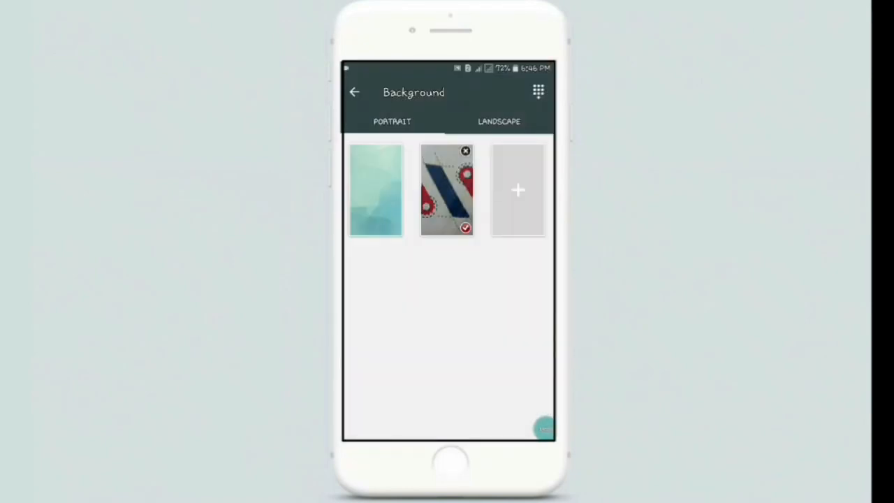
{"action": "left_click", "coordinate": [351, 92]}
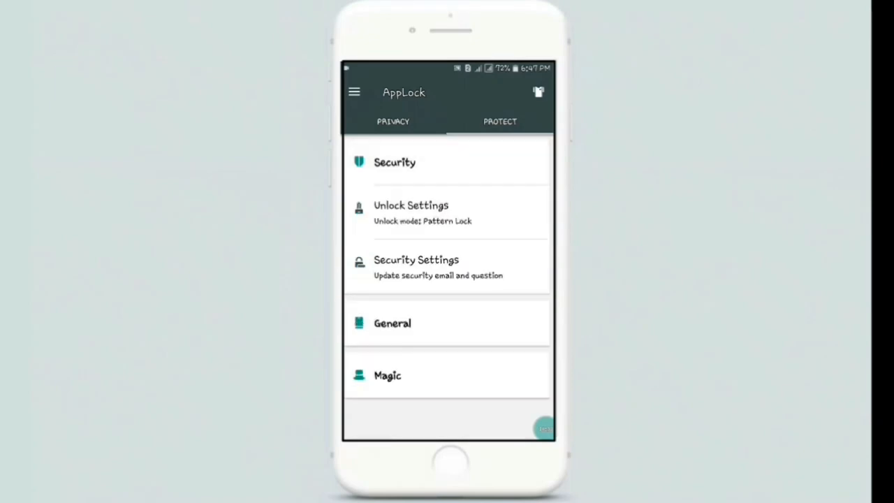
Switch off Make pattern visible in Unlock Settings and return to the home screen
{"action": "left_click", "coordinate": [411, 213]}
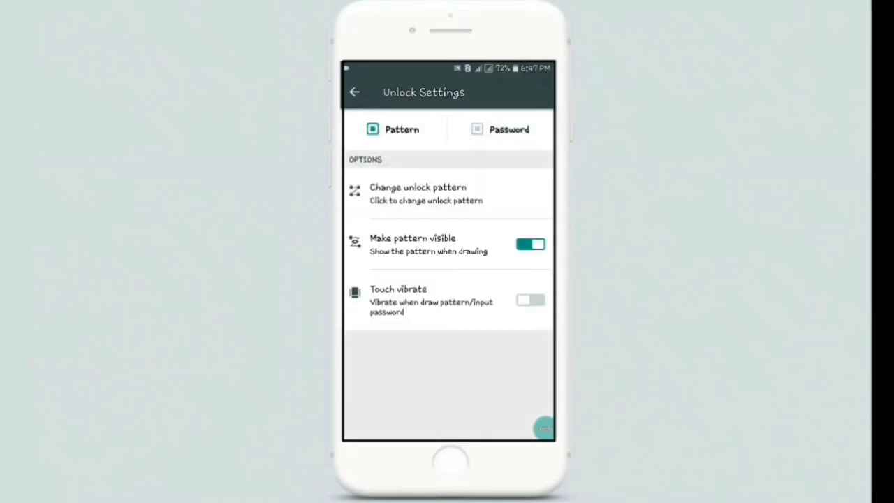
{"action": "left_click", "coordinate": [531, 243]}
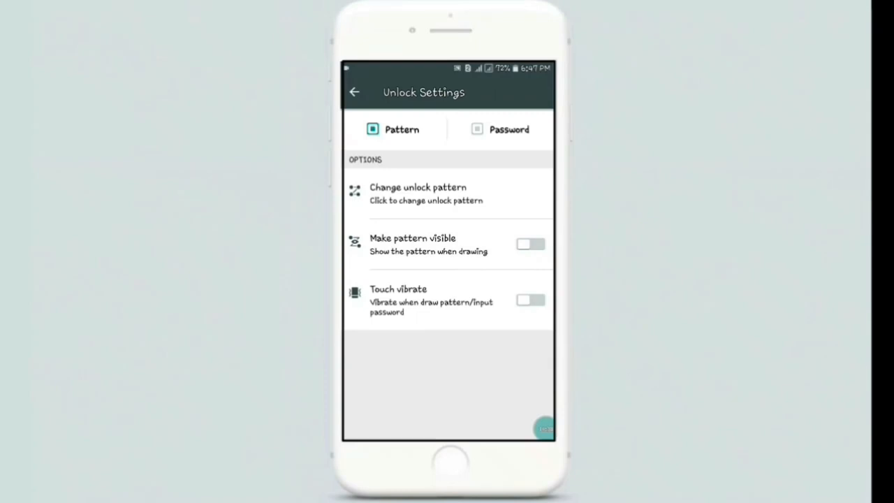
{"action": "left_click", "coordinate": [353, 93]}
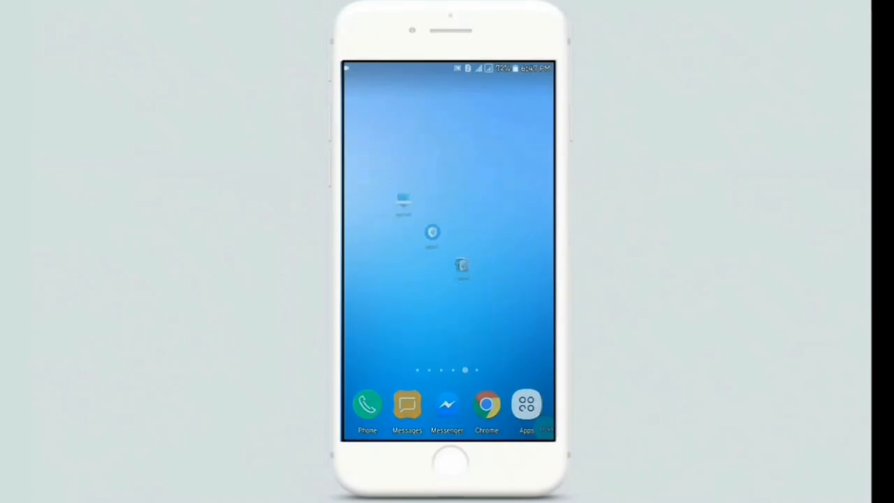